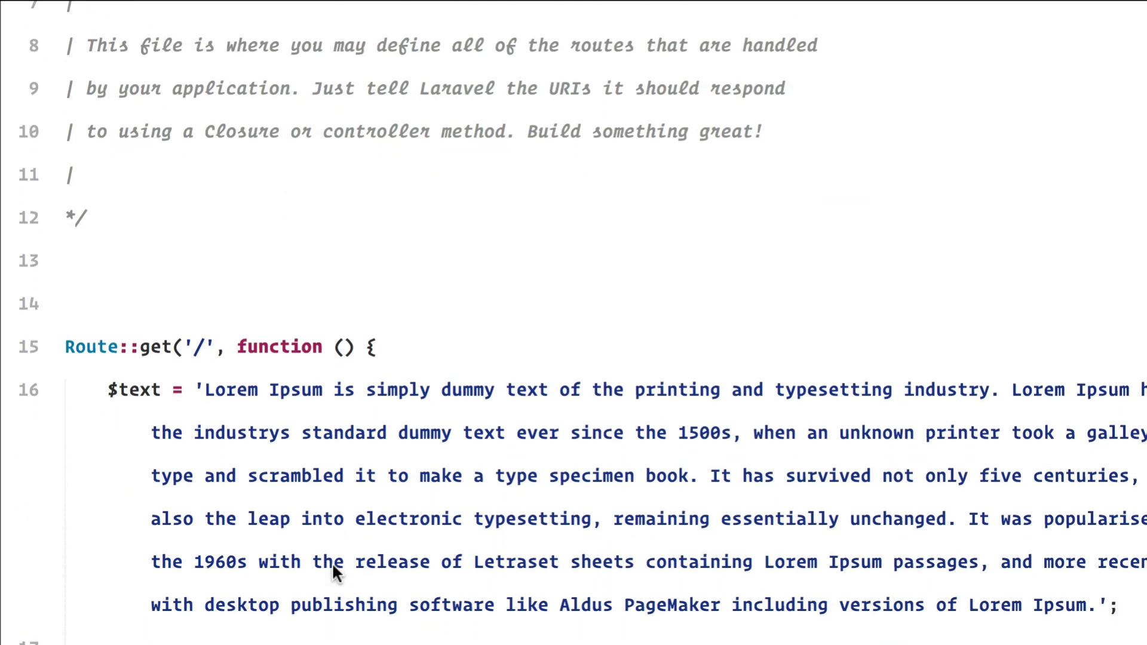
scroll(down, 3)
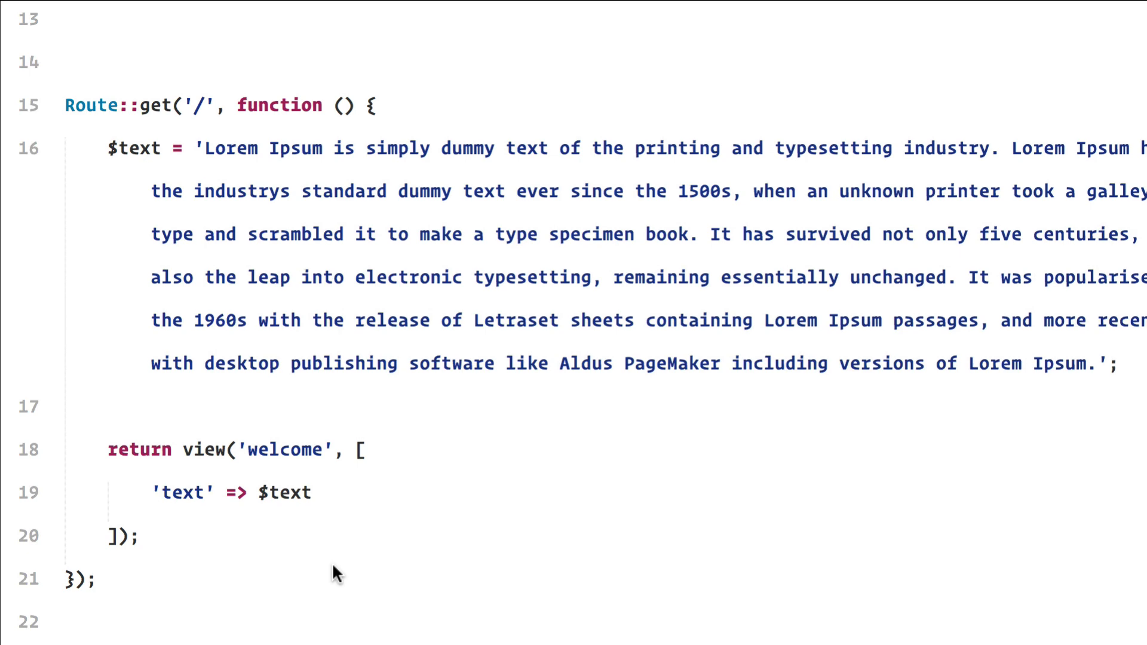
mouse_move(142, 11)
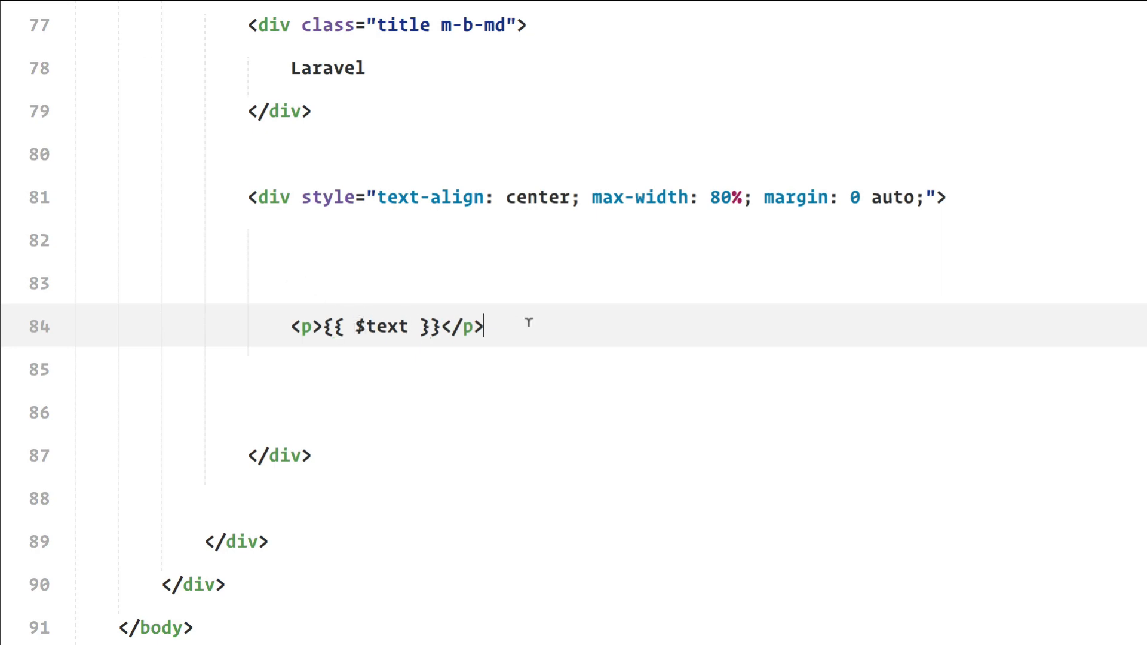
mouse_move(528, 337)
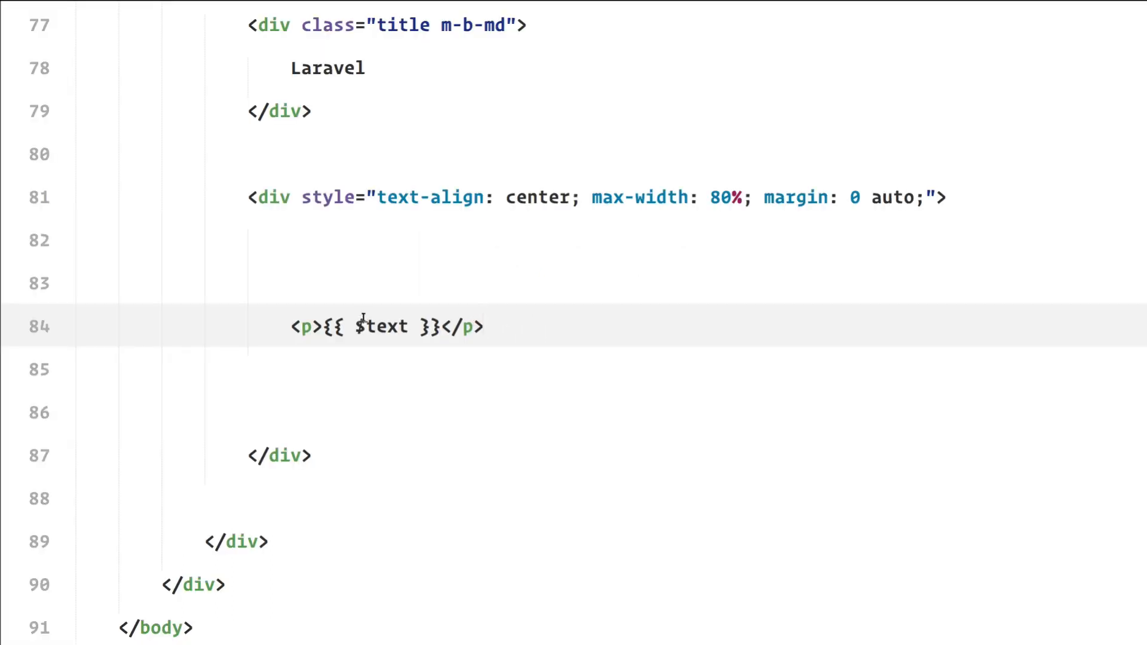
text(str_)
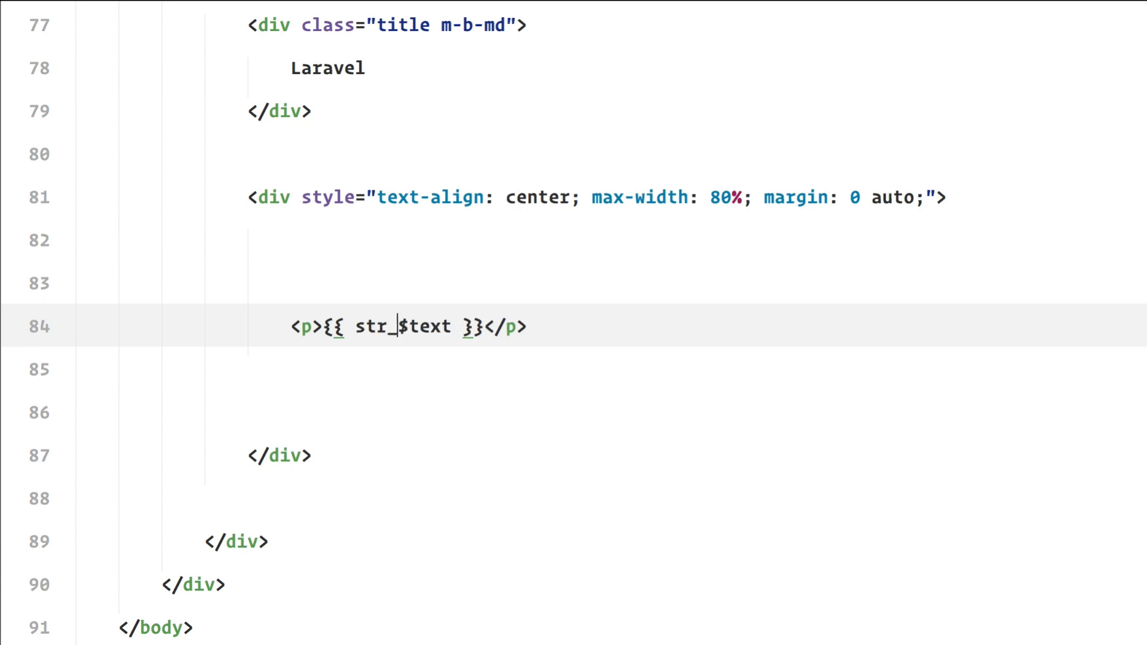
text(limit()
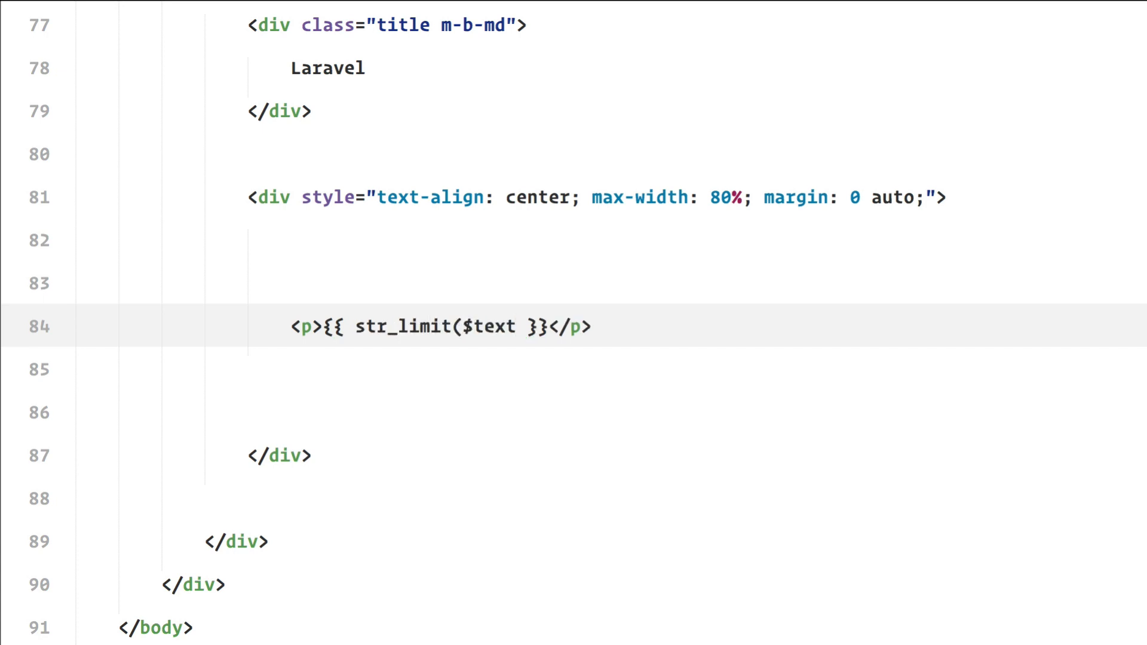
text())
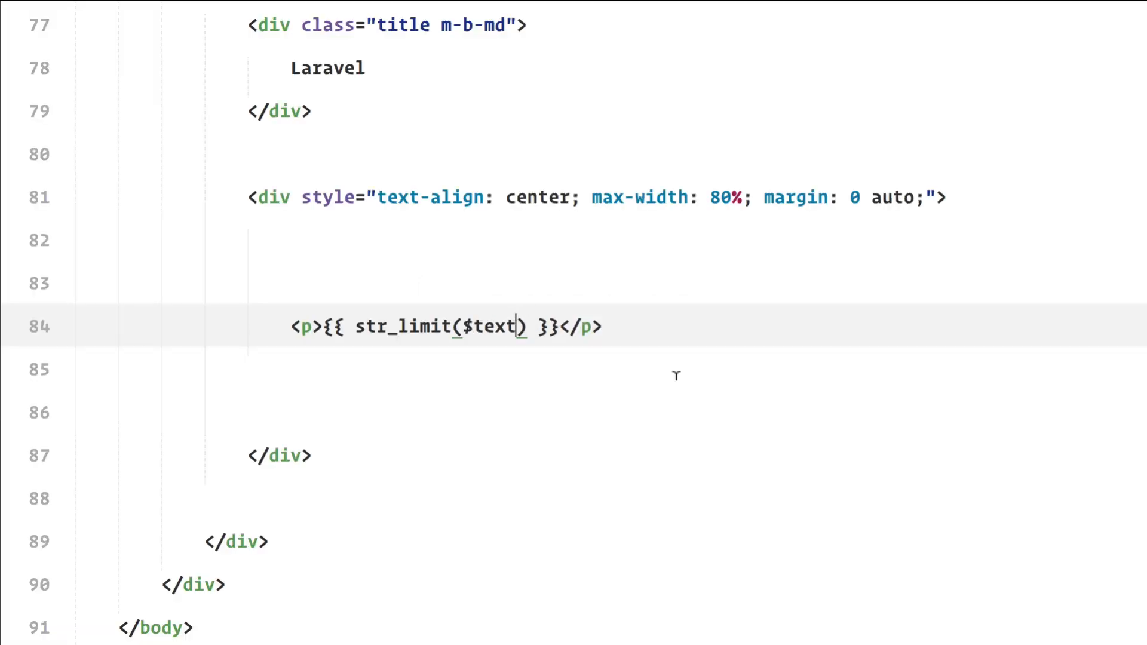
text(,)
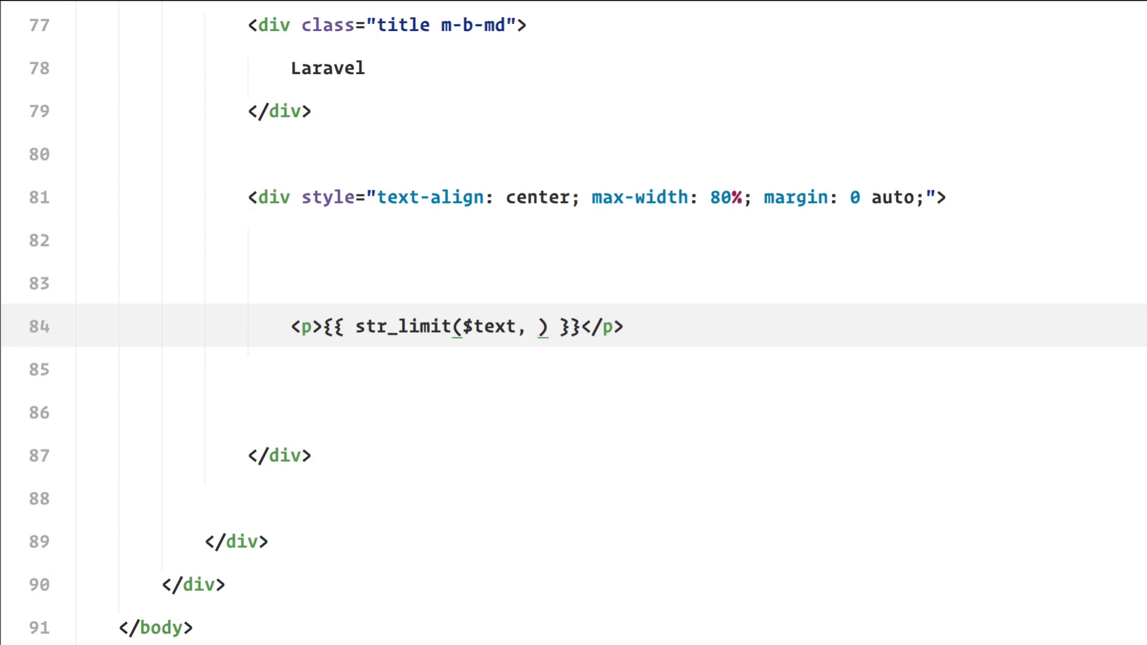
text('')
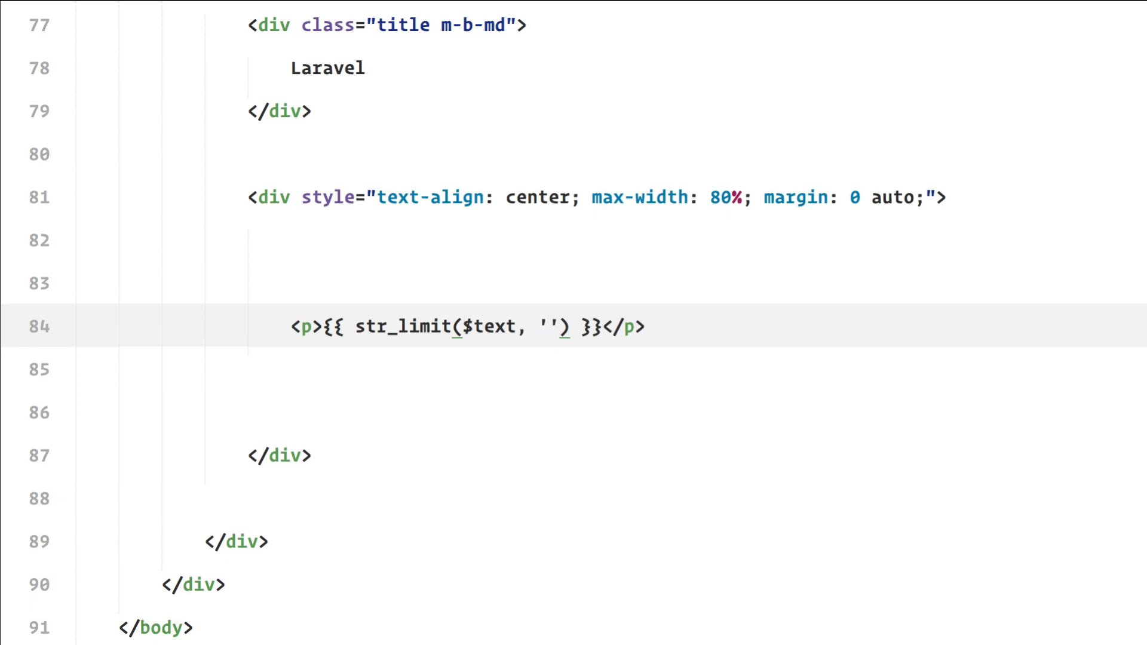
text(20,)
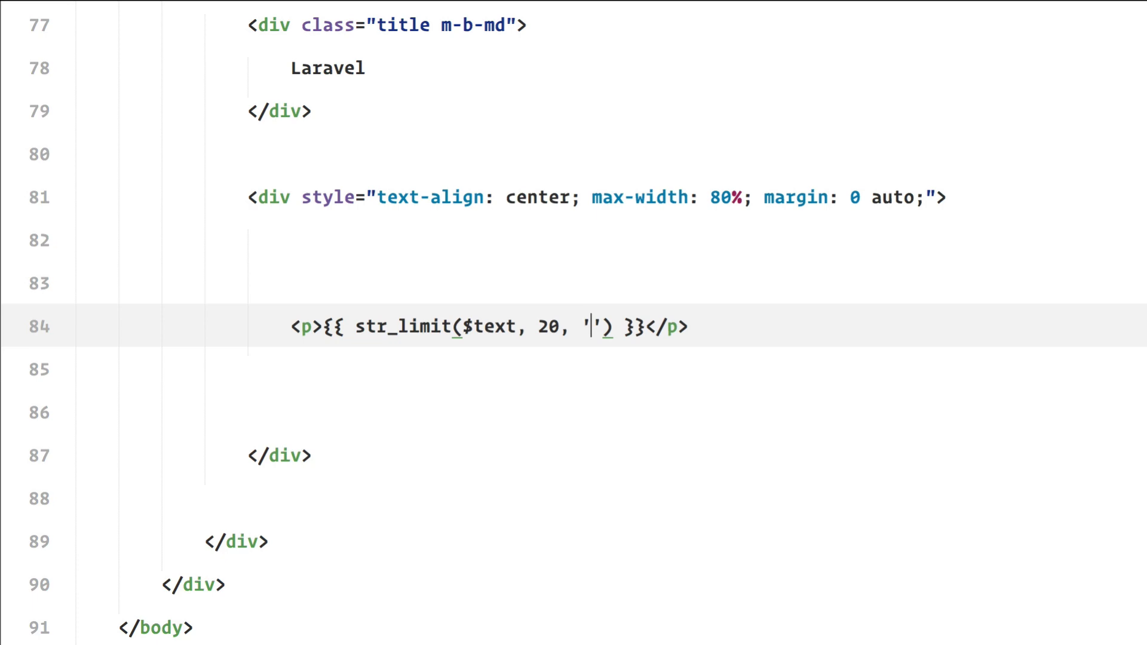
text(&raquo;)
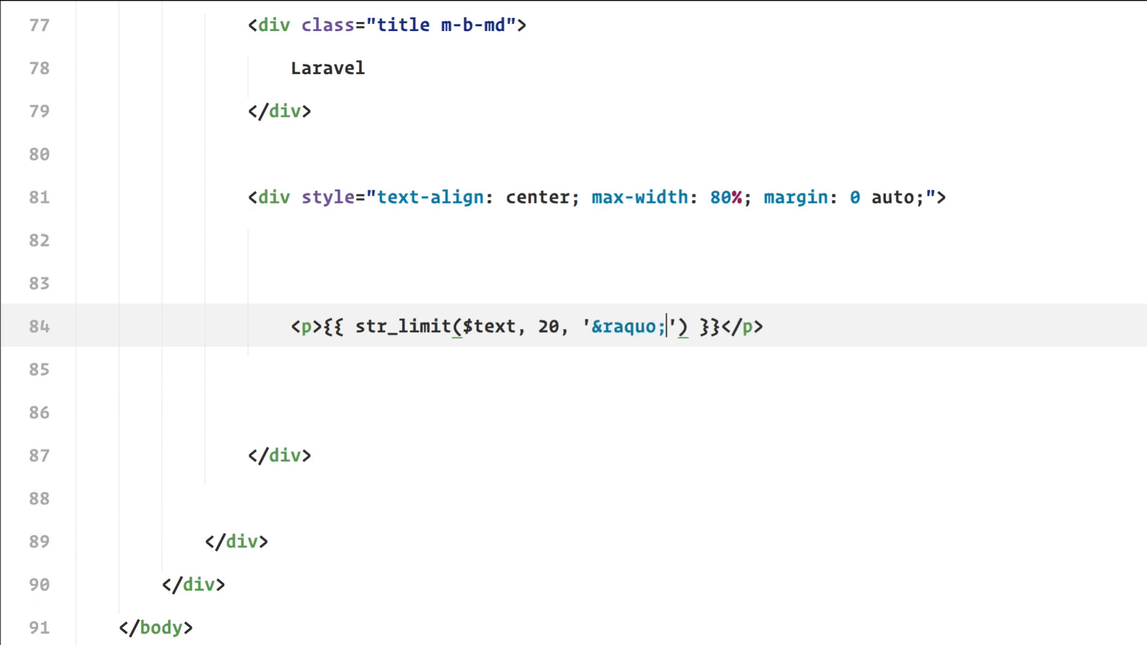
mouse_move(789, 459)
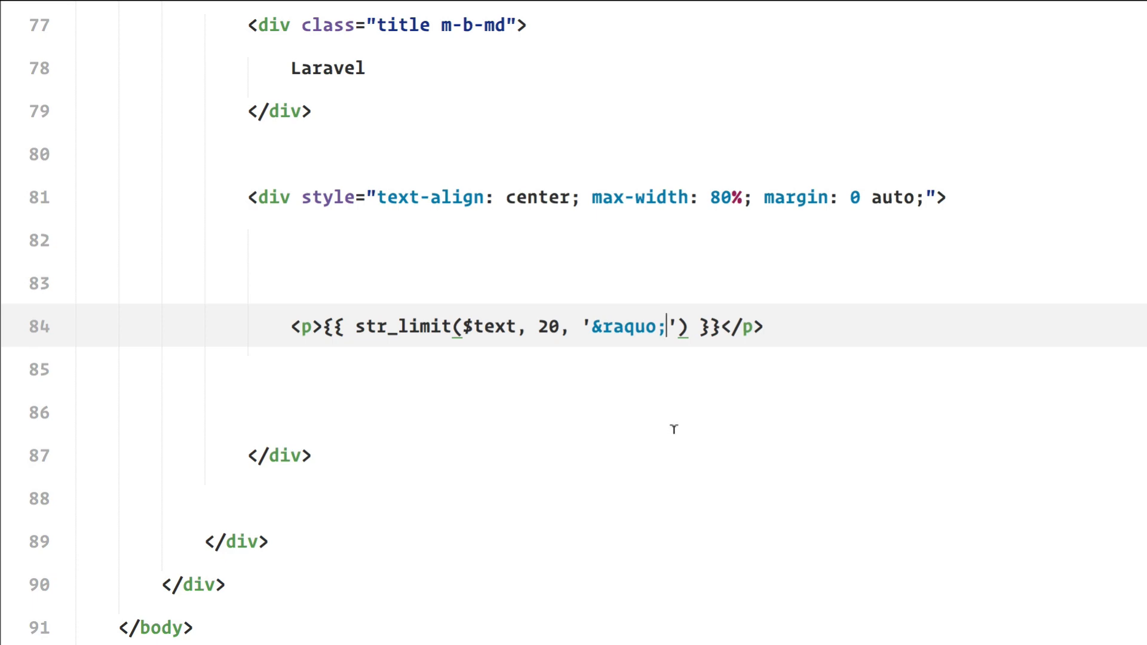
mouse_move(674, 428)
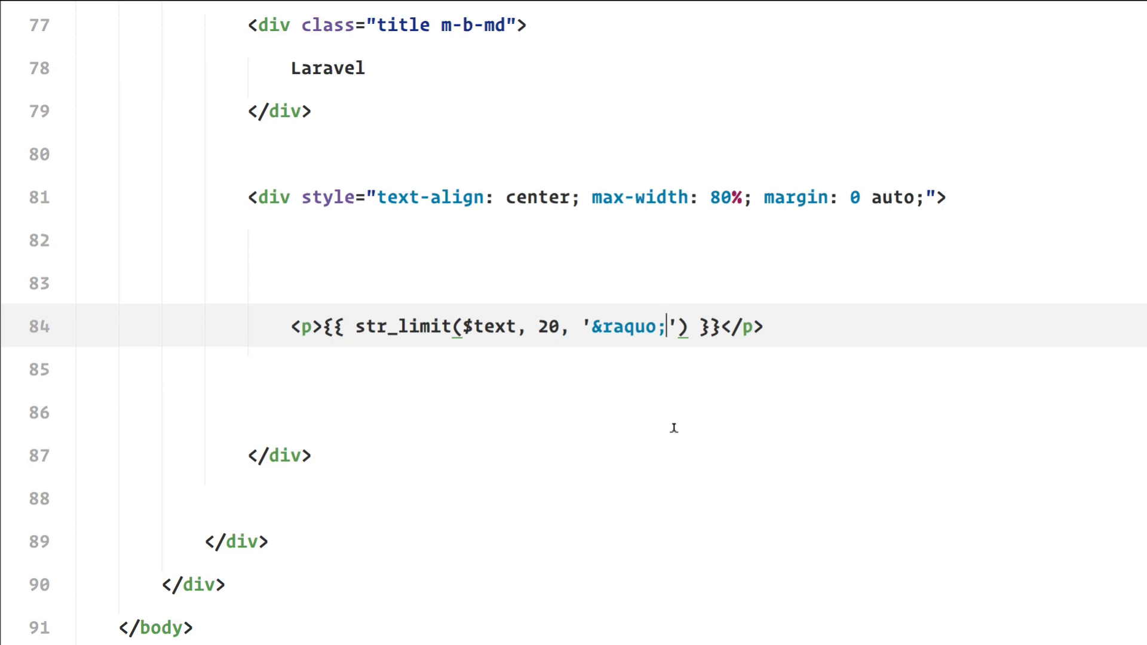
mouse_move(673, 428)
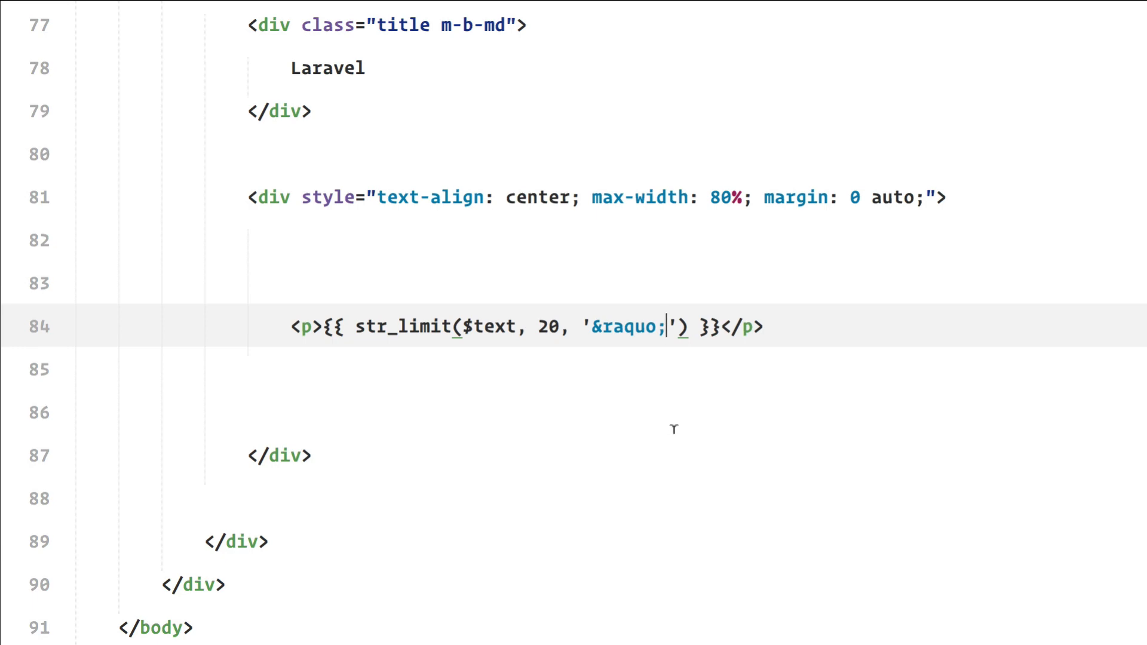